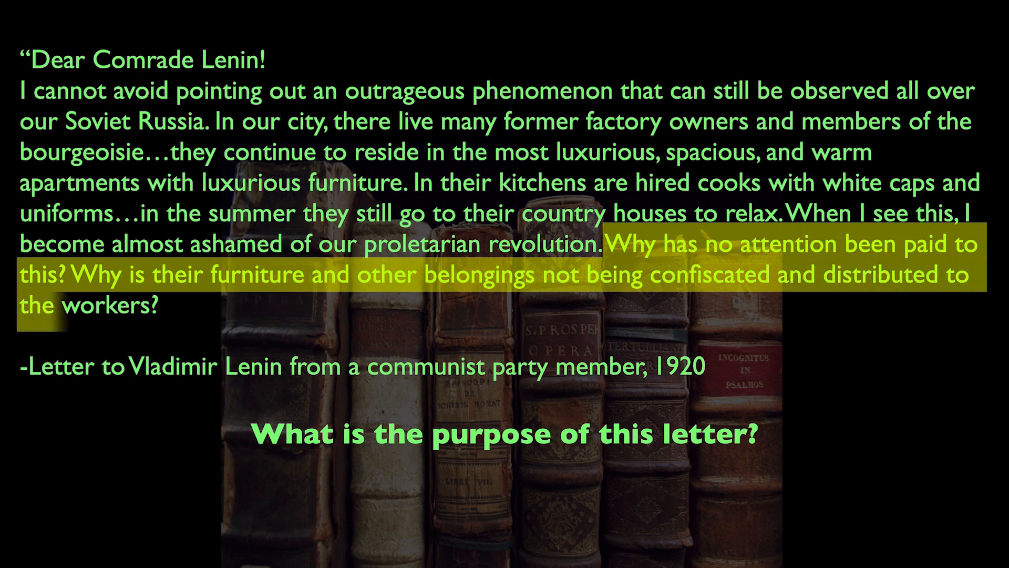
# Step: Leave the slideshow and return to editing the Primary Source slide
pyautogui.press('escape')
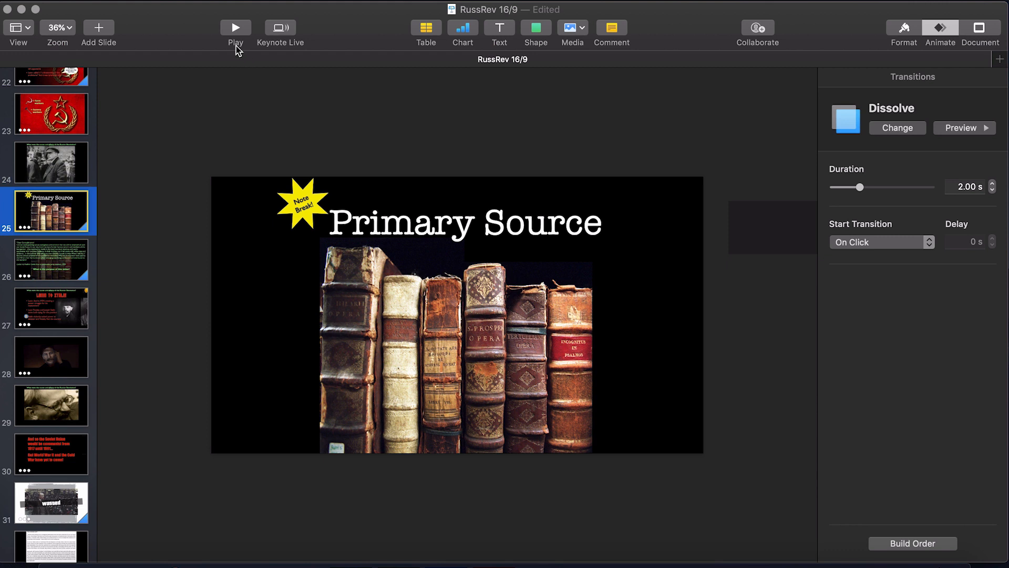
# Step: Play the presentation to reach the 'Dear Comrade Lenin' letter slide
pyautogui.click(235, 27)
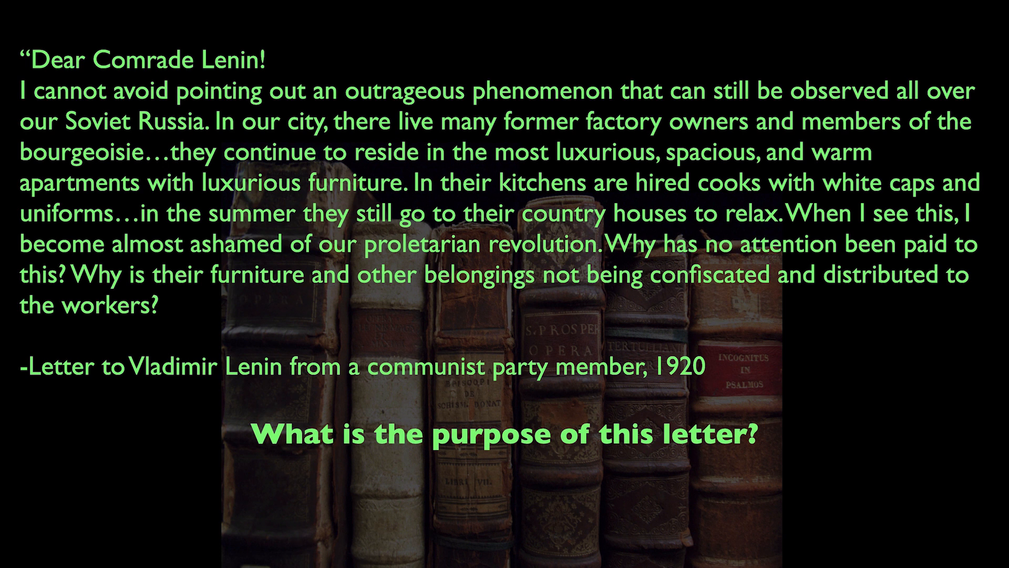
pyautogui.moveTo(358, 295)
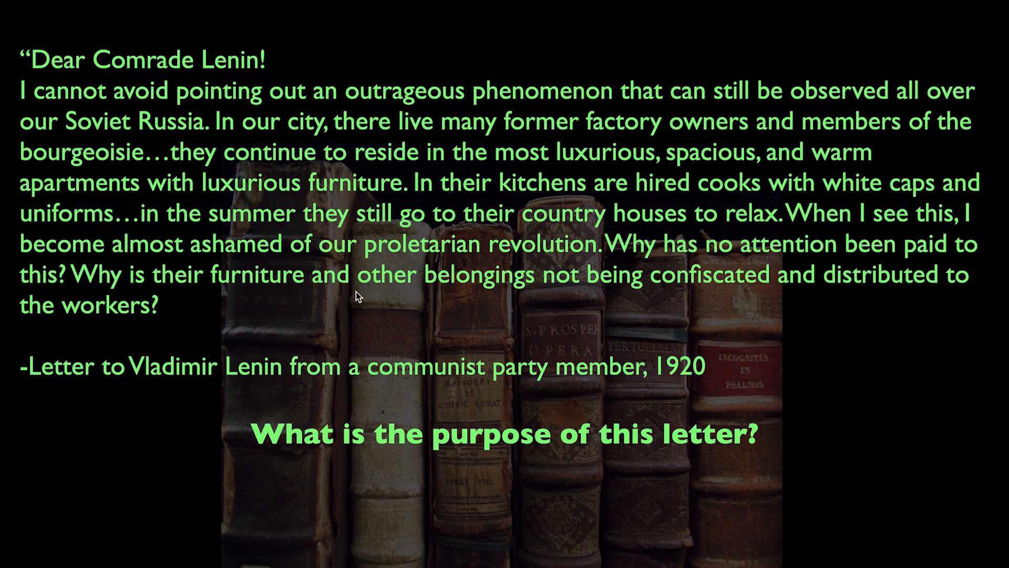
pyautogui.moveTo(939, 298)
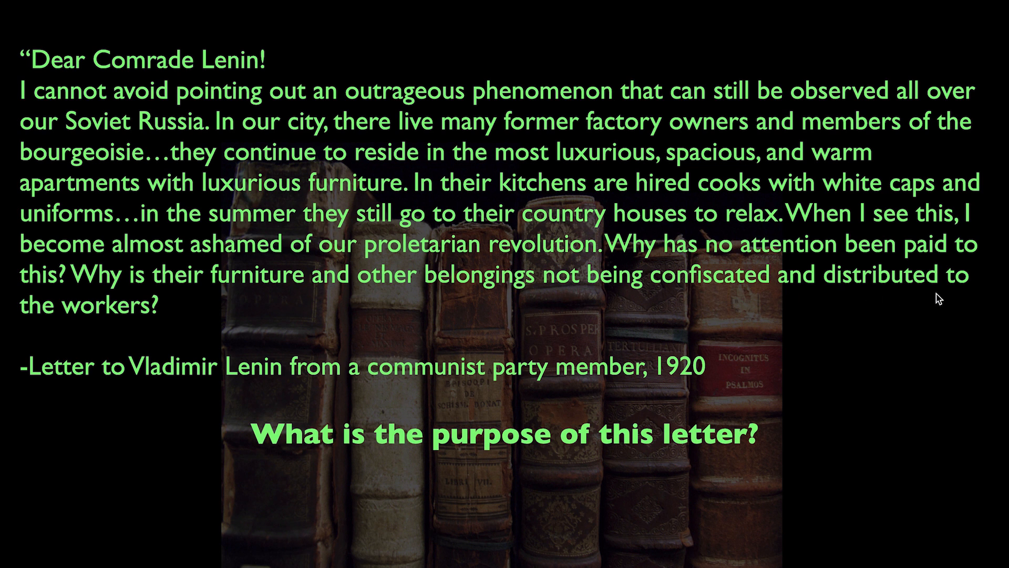
pyautogui.moveTo(697, 319)
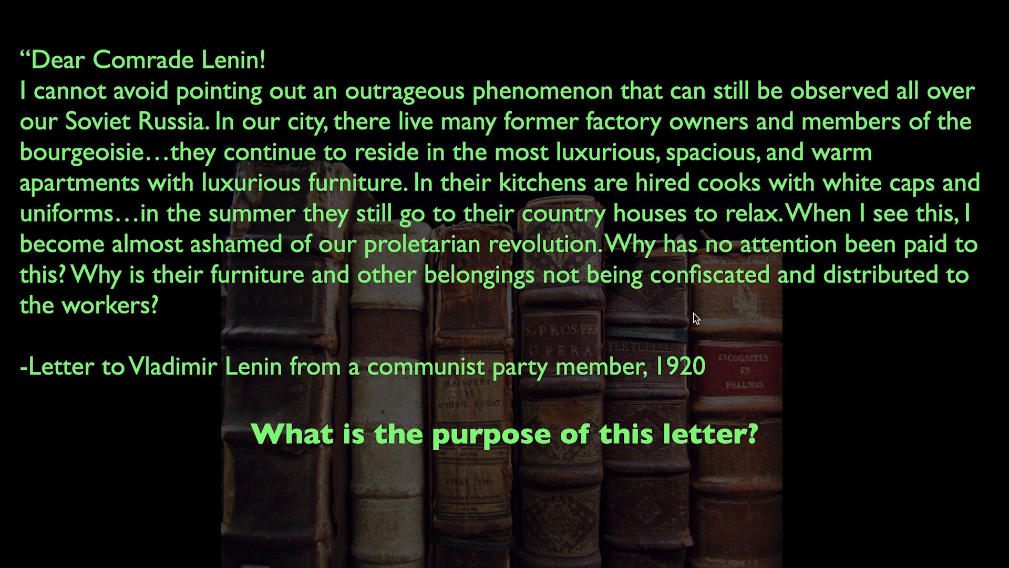
pyautogui.moveTo(845, 376)
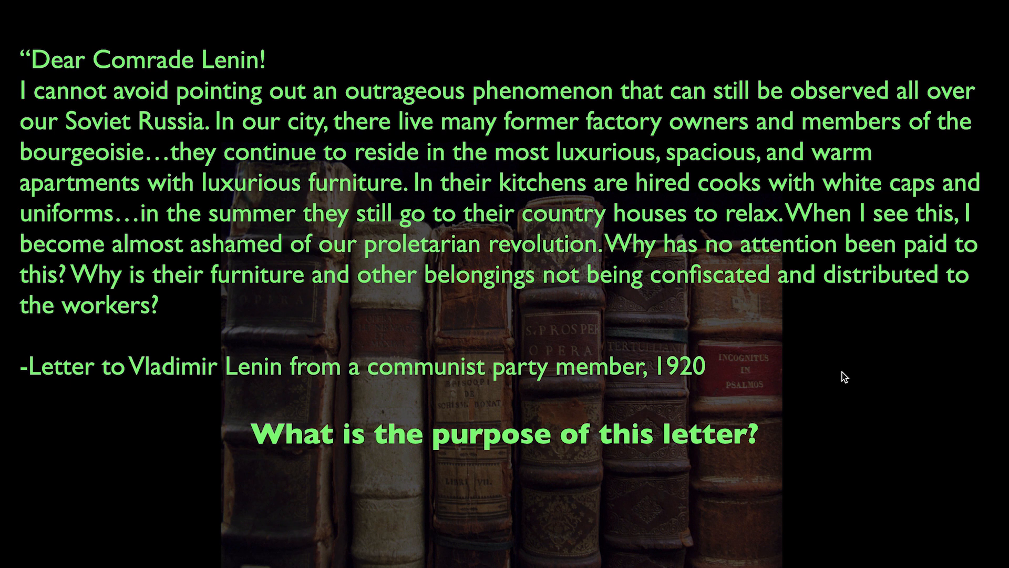
# Step: Stop the slideshow and insert a square shape onto the letter slide
pyautogui.press('escape')
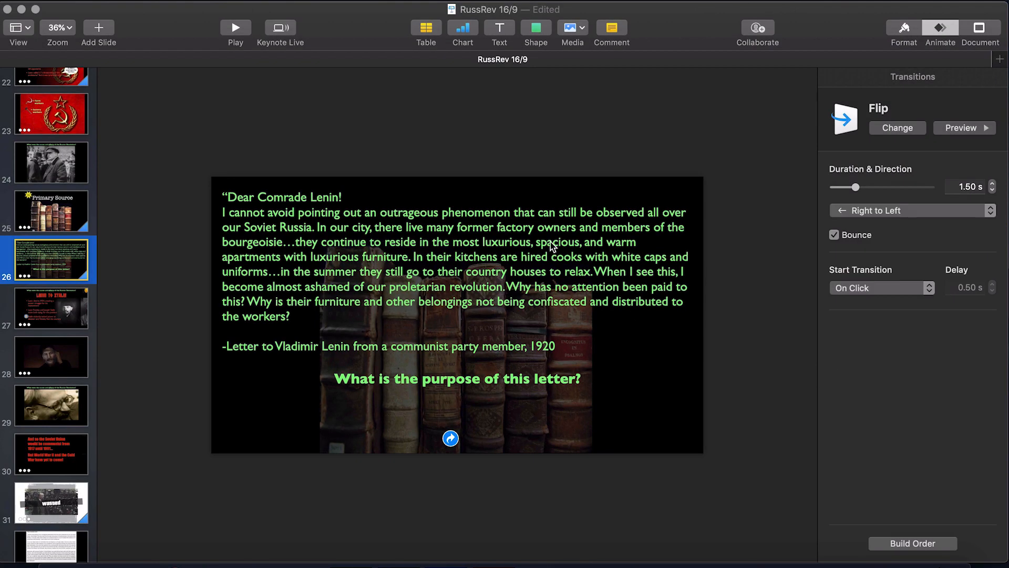
pyautogui.click(535, 28)
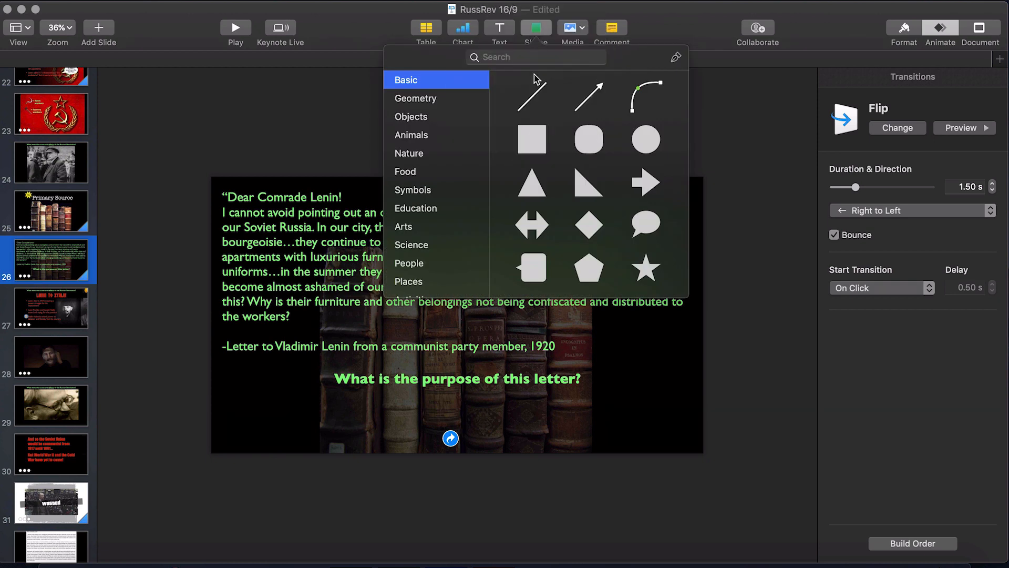
pyautogui.click(457, 319)
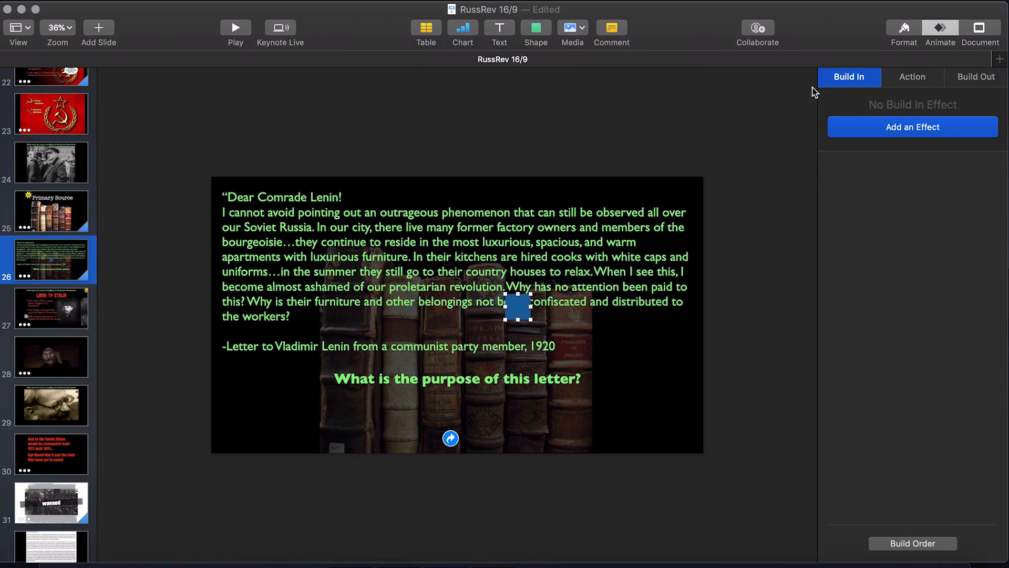
# Step: Give the square a yellow colour fill at half opacity
pyautogui.click(904, 28)
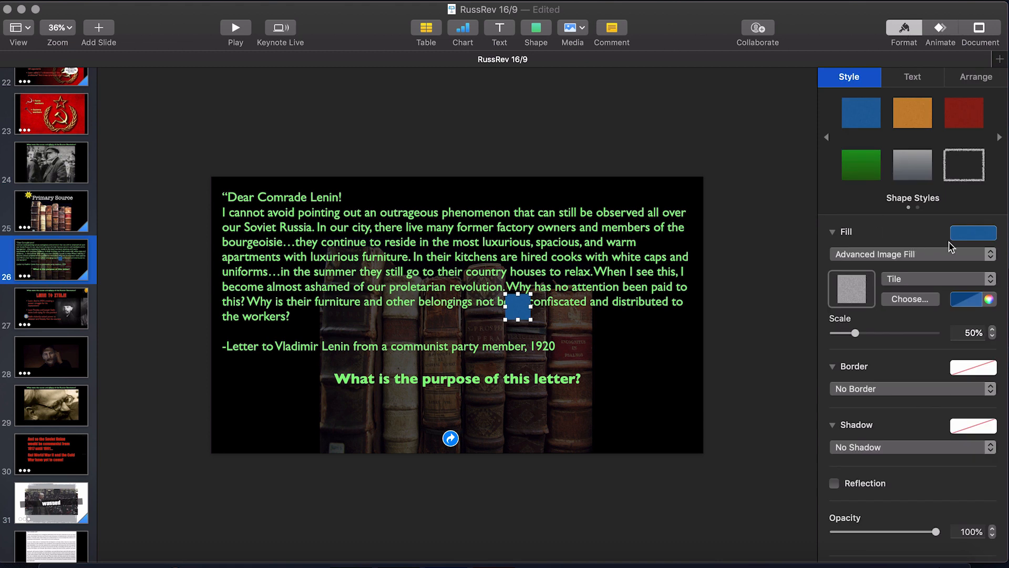
pyautogui.click(911, 253)
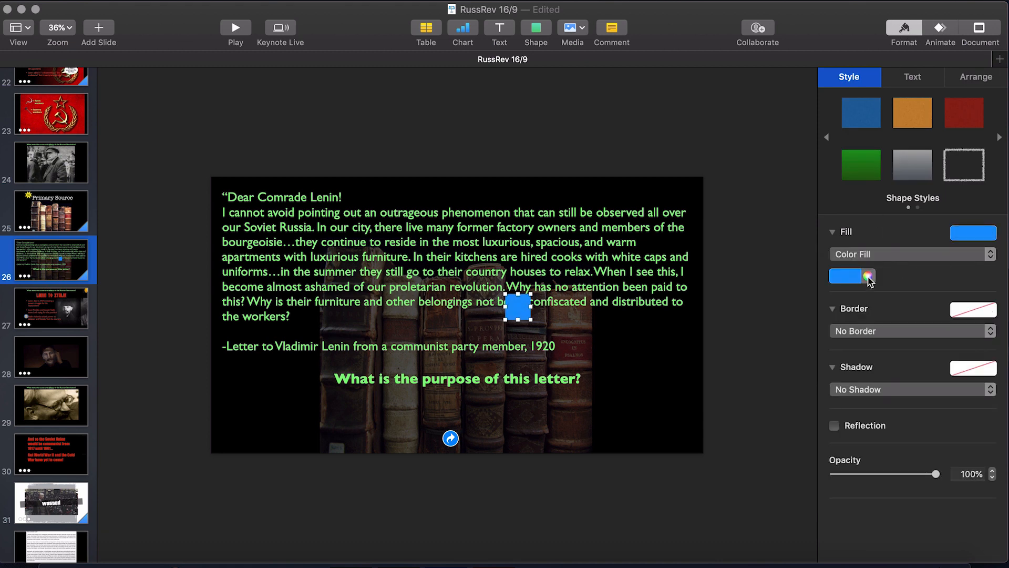
pyautogui.click(868, 276)
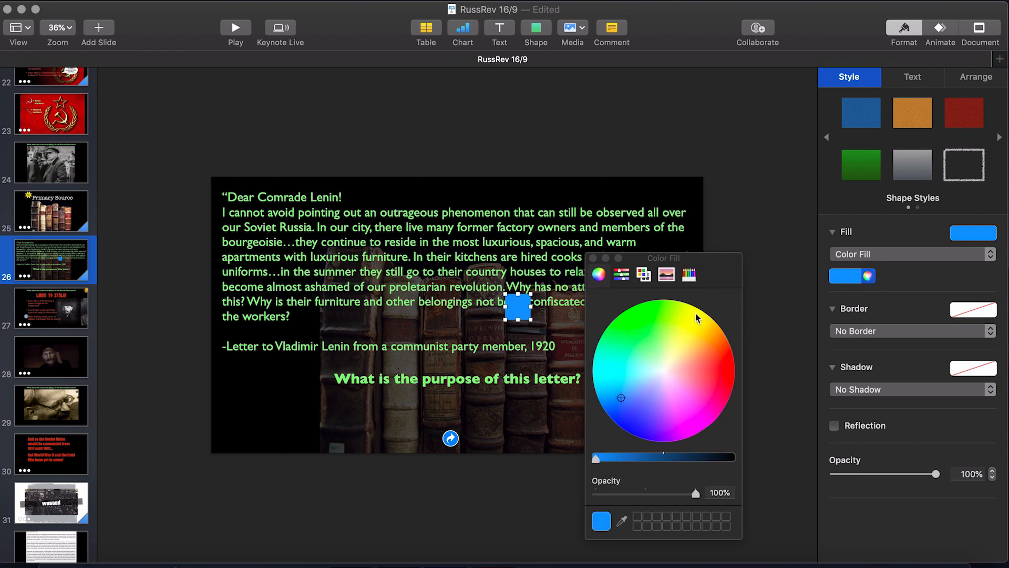
pyautogui.click(695, 313)
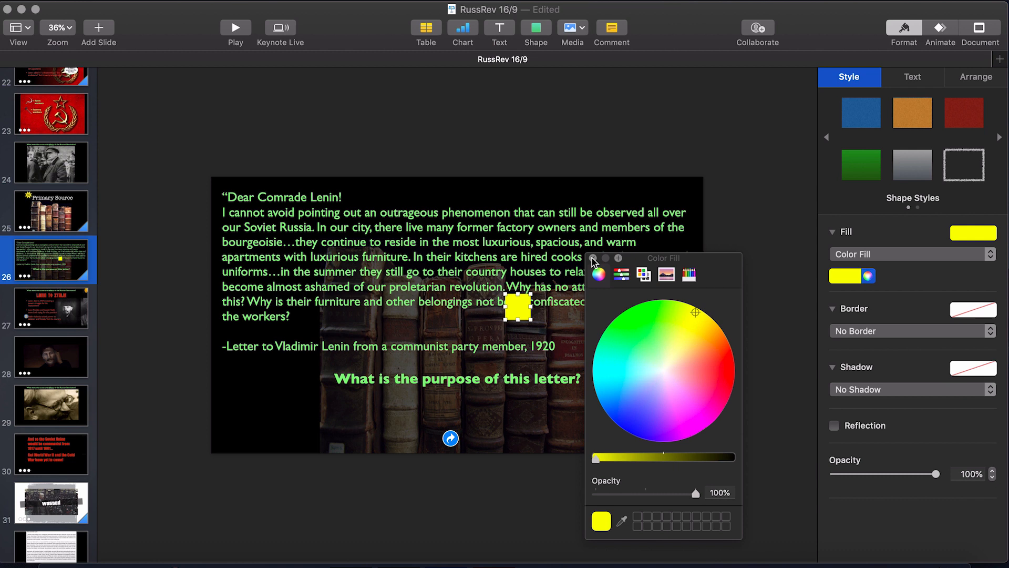
pyautogui.click(593, 257)
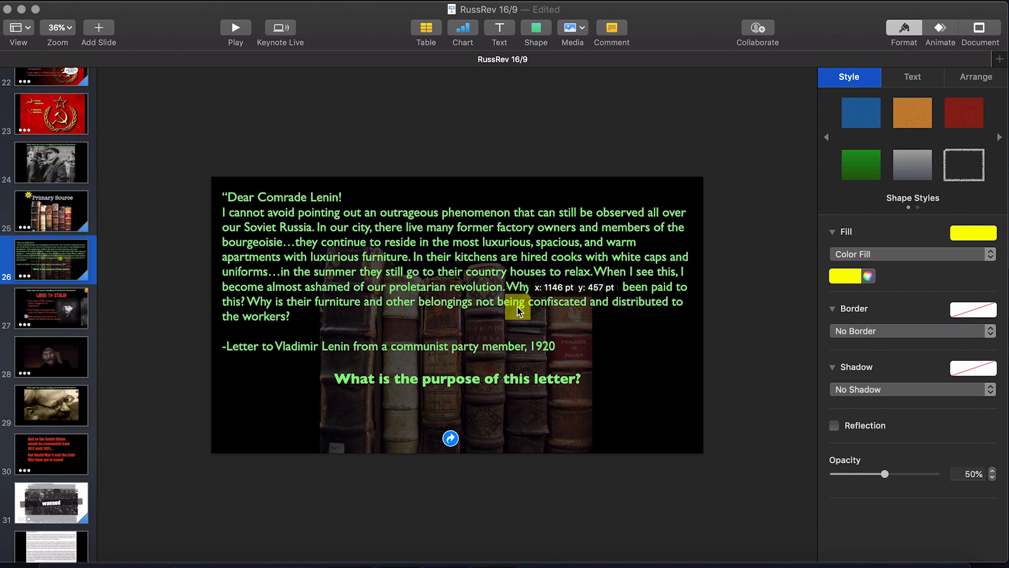
# Step: Stretch the yellow bar over the line 'Why has no attention been paid to'
pyautogui.click(57, 27)
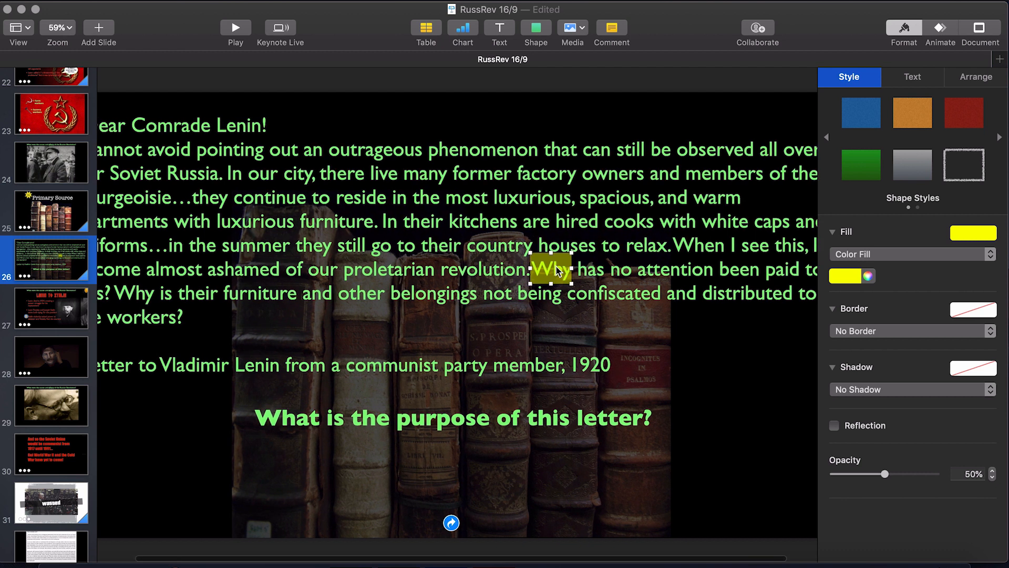
pyautogui.click(57, 26)
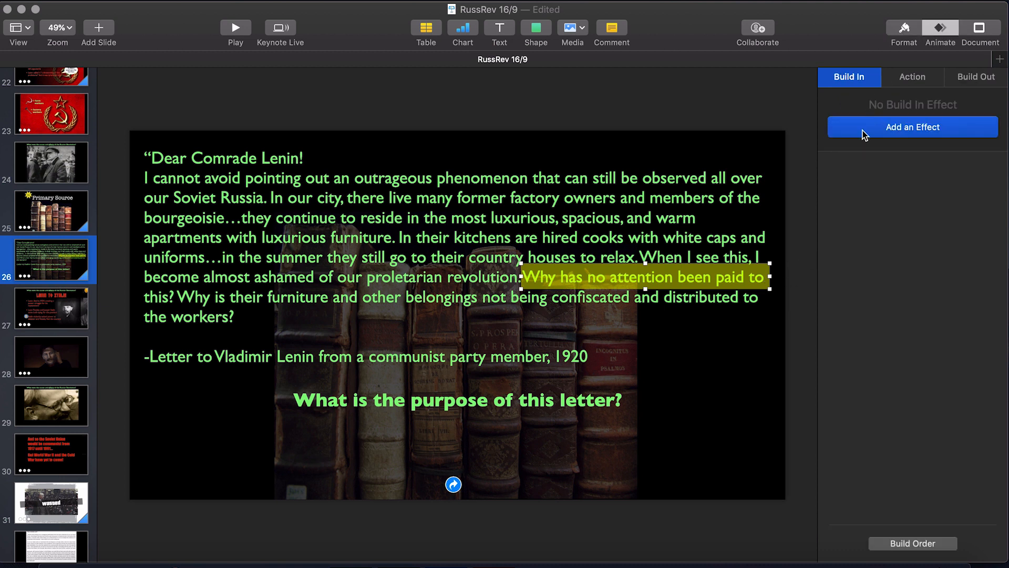
# Step: Give the yellow bar a Wipe build-in effect from the left
pyautogui.click(912, 127)
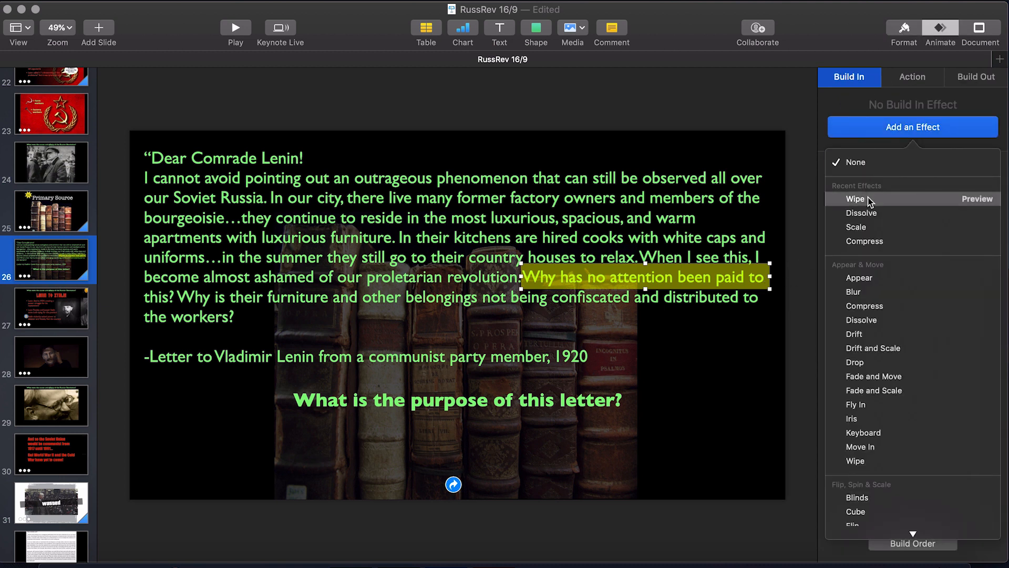
pyautogui.click(856, 199)
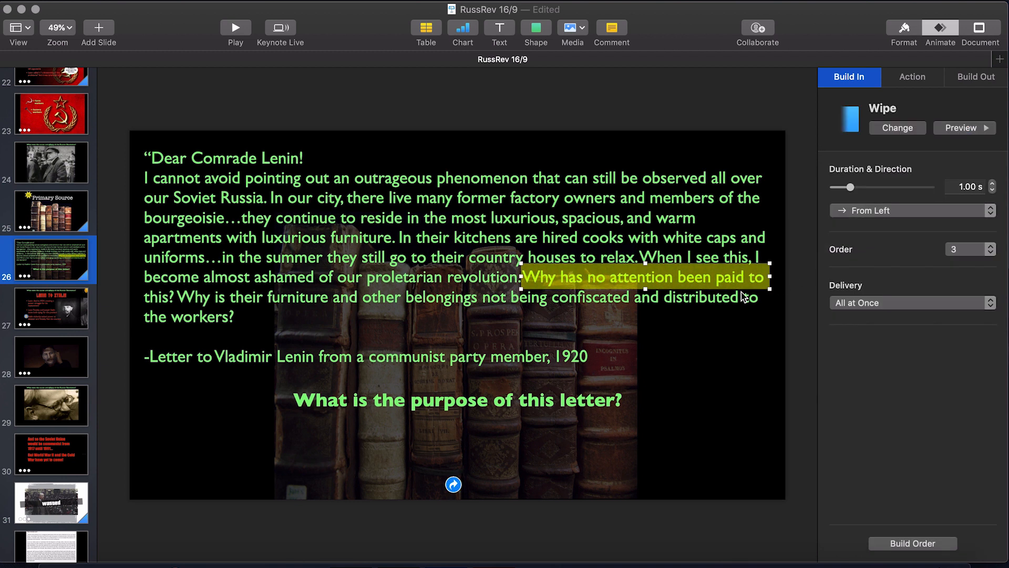
pyautogui.moveTo(701, 295)
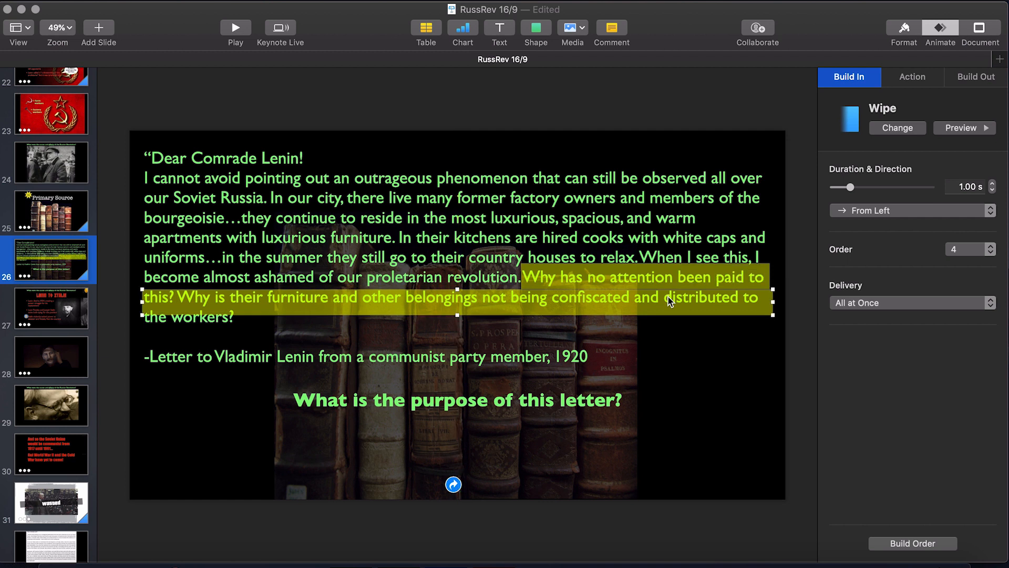
pyautogui.moveTo(459, 321)
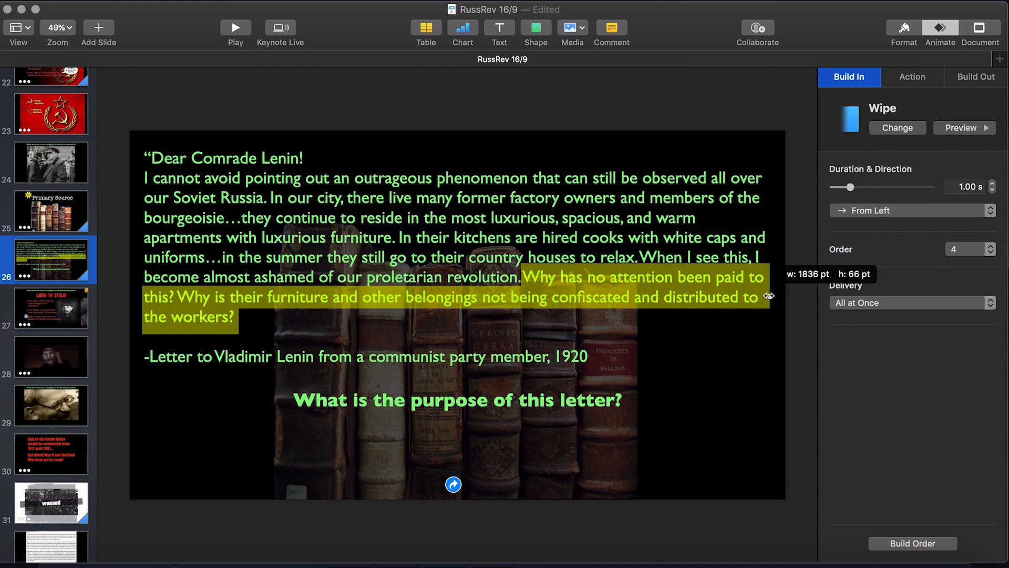
pyautogui.moveTo(299, 356)
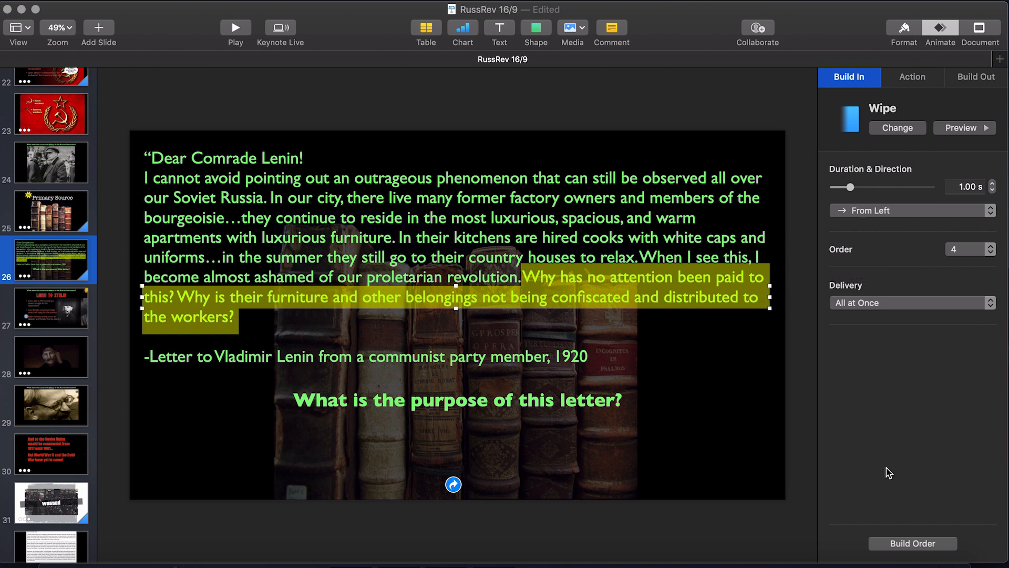
# Step: Select builds 4 and 5 in Build Order and change their Start setting
pyautogui.click(912, 543)
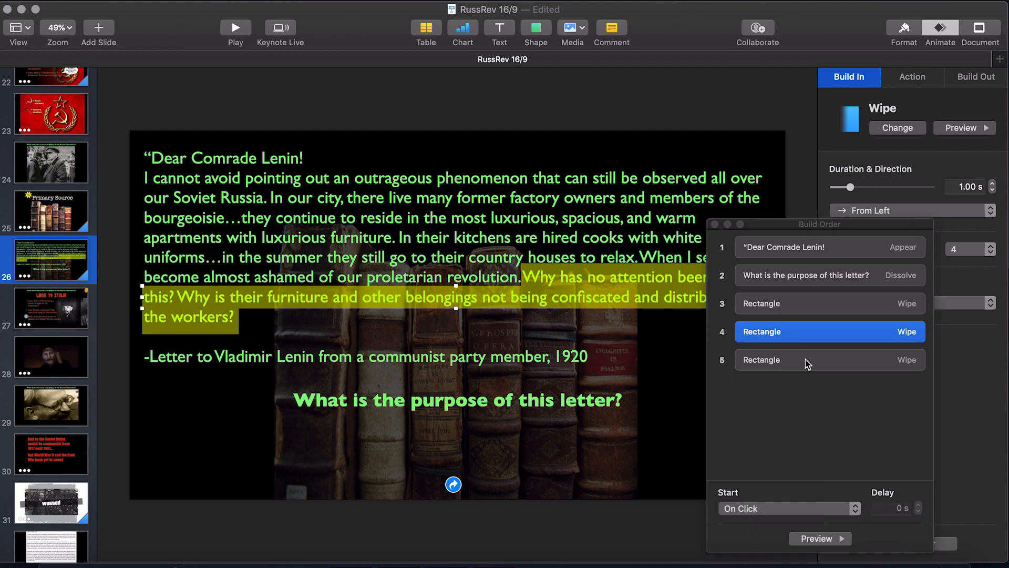
pyautogui.click(805, 303)
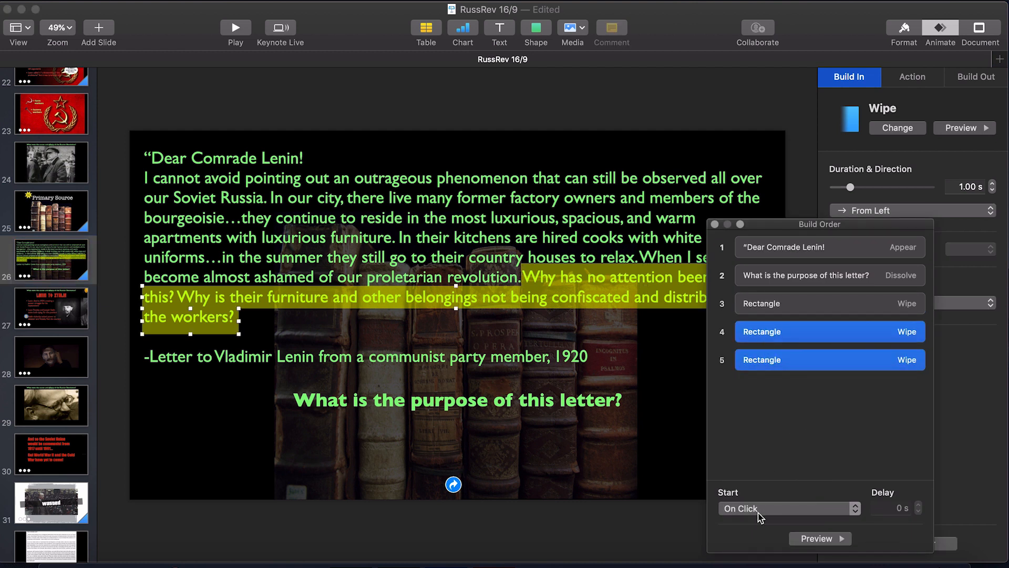
pyautogui.click(789, 508)
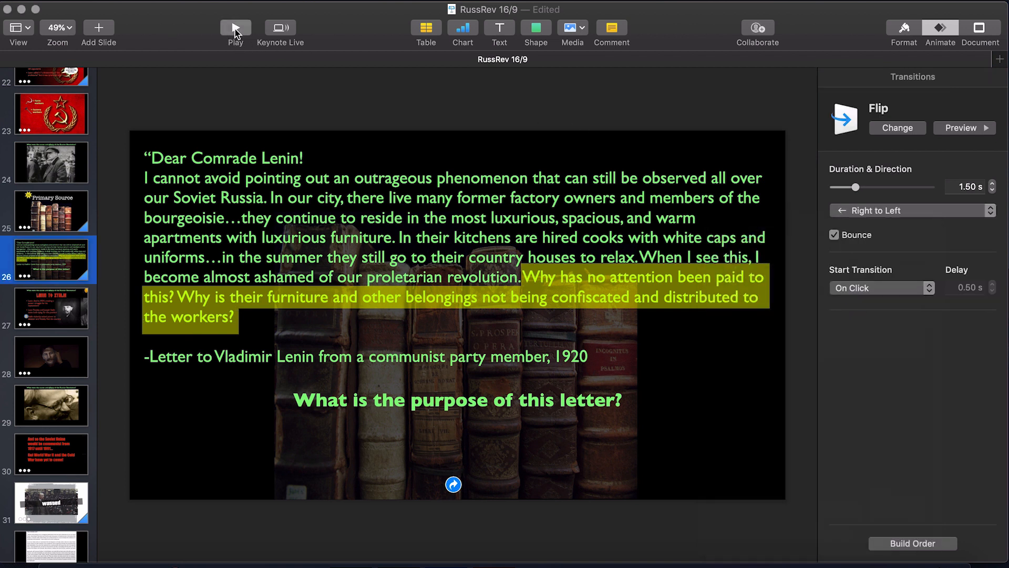
# Step: Play the slideshow to watch the yellow bars wipe over the question lines
pyautogui.click(235, 26)
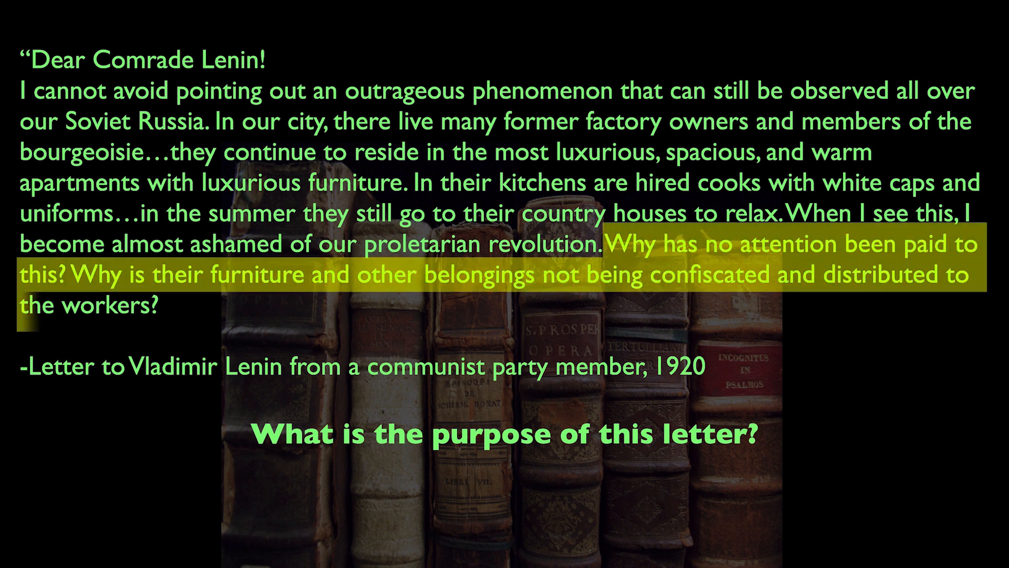
# Step: End the slideshow, returning to the letter slide with three yellow bars
pyautogui.press('escape')
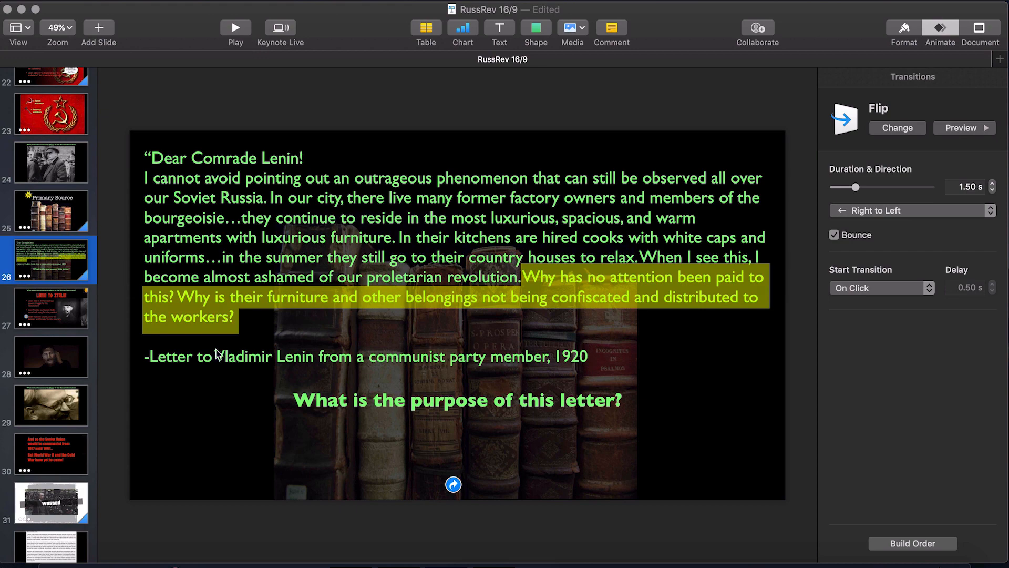